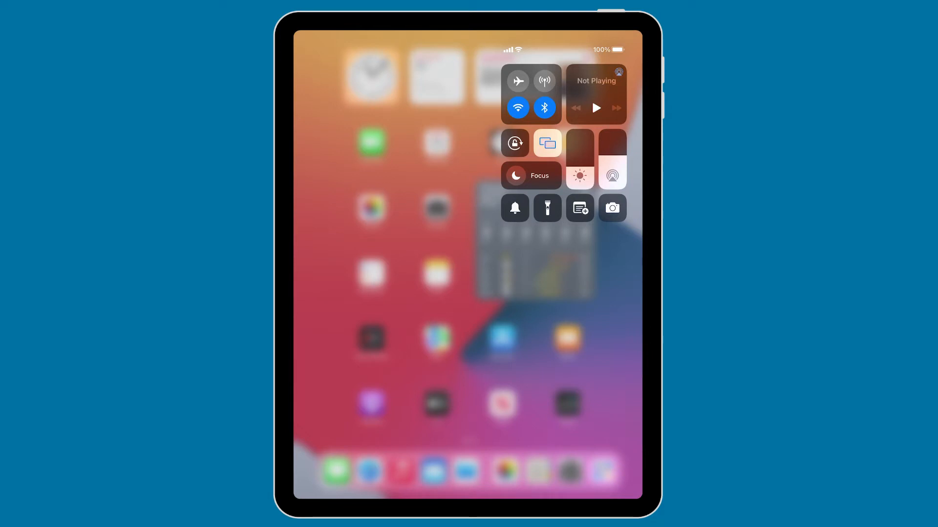
# Check that the iPad's AirDrop is set to Contacts Only in Control Center.
pyautogui.click(530, 93)
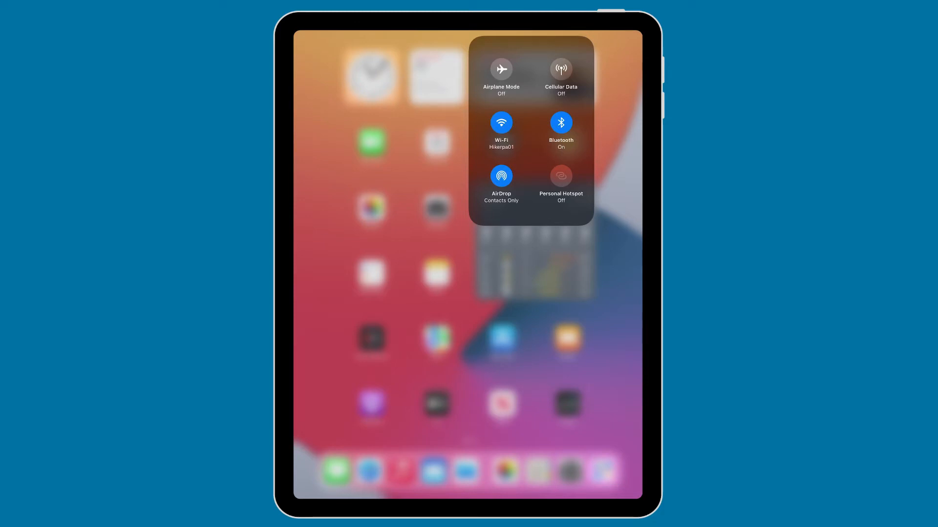
pyautogui.click(500, 182)
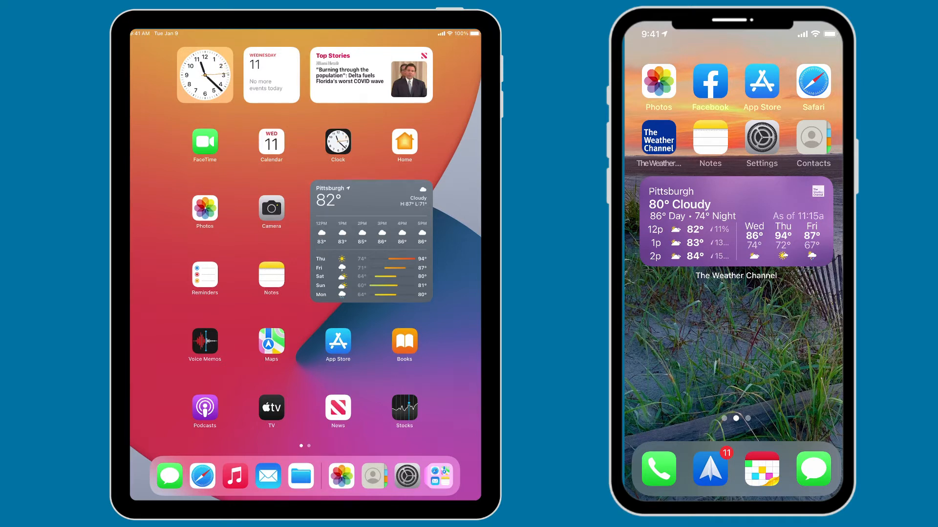
# Select the lighthouse photo and a second seaside photo in Photos for AirDrop sharing.
pyautogui.click(204, 212)
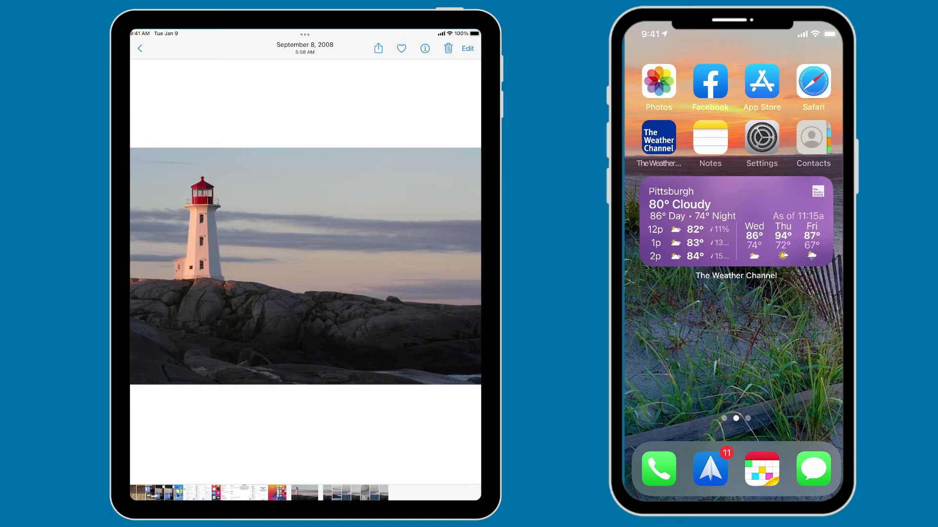
pyautogui.click(377, 48)
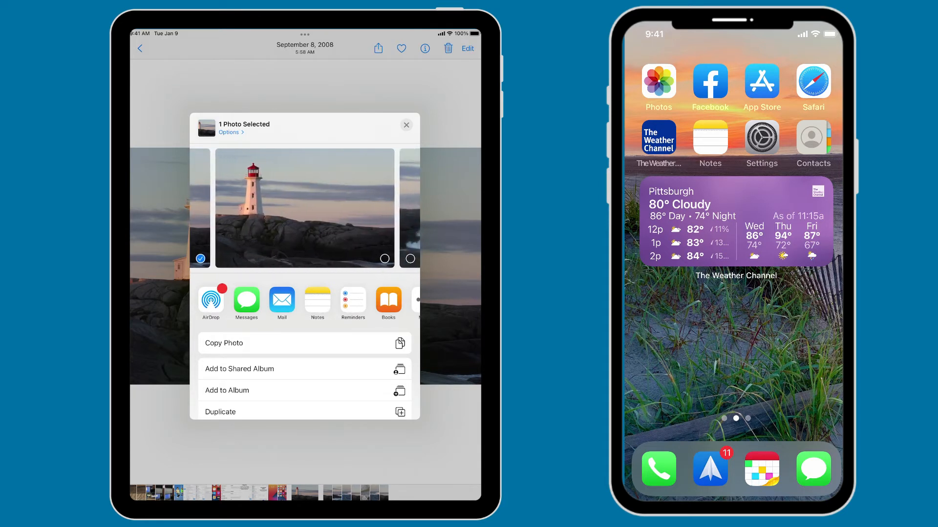
pyautogui.click(384, 258)
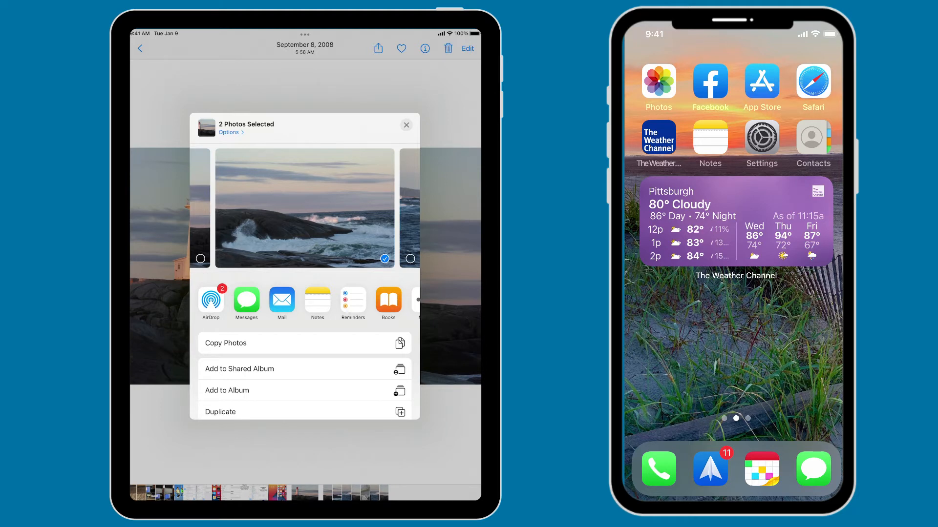
pyautogui.click(210, 302)
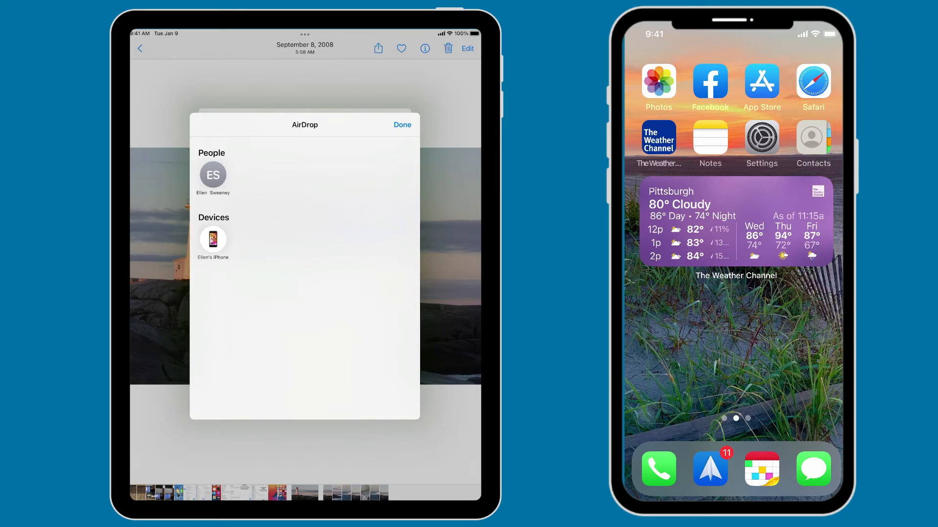
# Send the two photos to the iPhone and accept them on the phone.
pyautogui.click(212, 175)
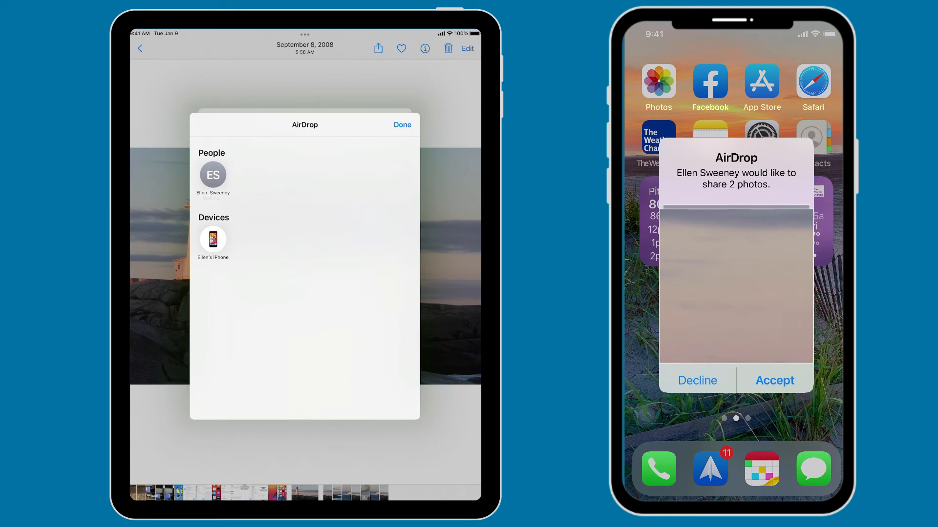
pyautogui.click(213, 174)
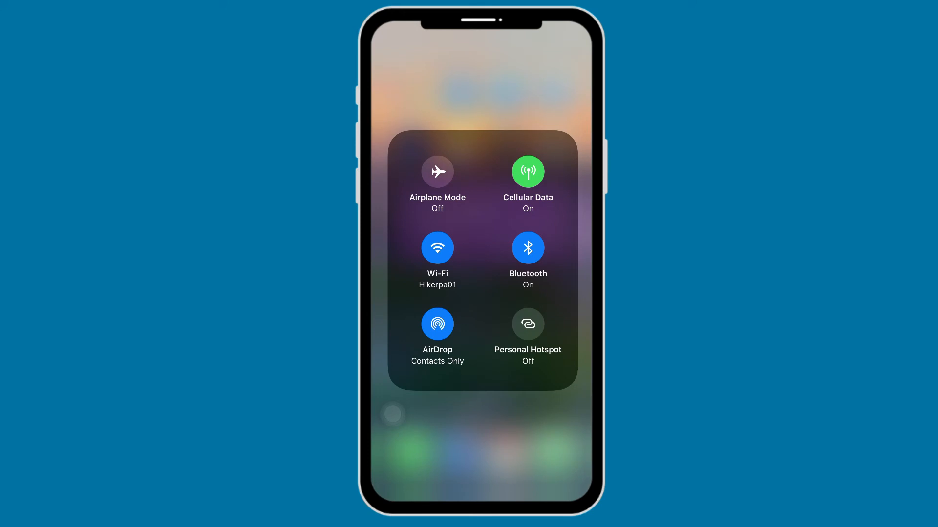
# Confirm the iPhone's AirDrop receiving setting is Contacts Only in Control Center.
pyautogui.click(437, 324)
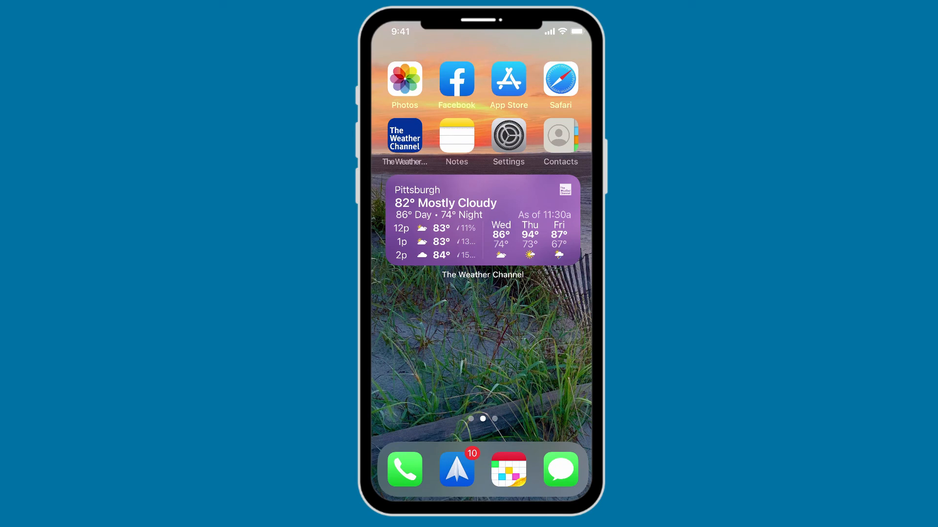
# Turn the iPhone's Bluetooth off and back on, then return to Settings.
pyautogui.click(508, 135)
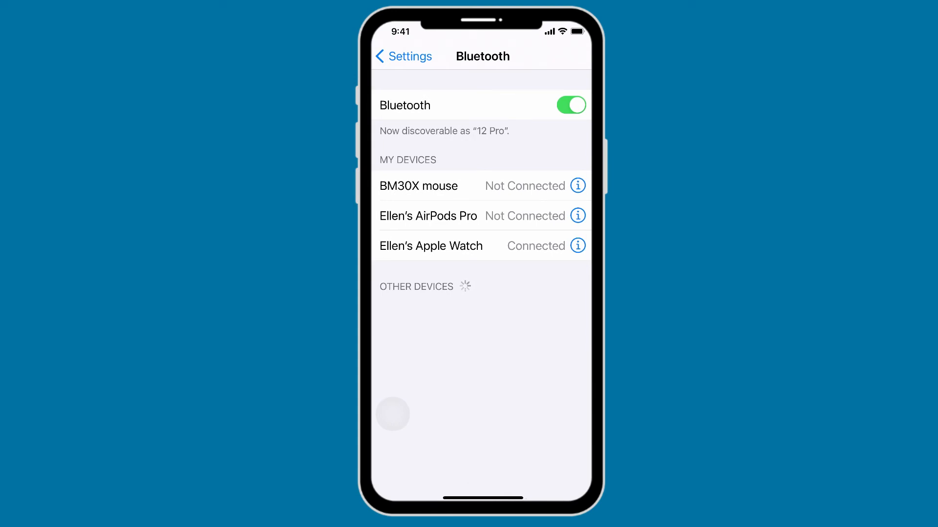
pyautogui.click(570, 106)
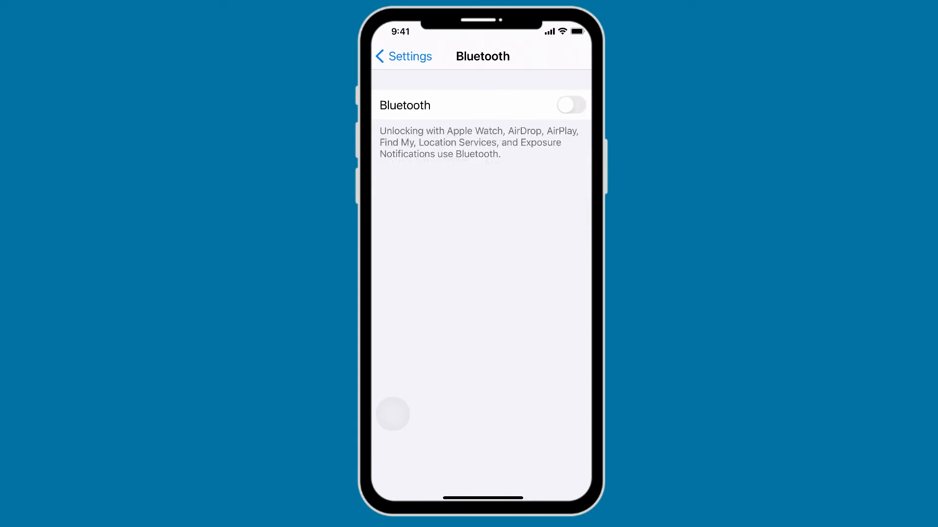
pyautogui.click(568, 105)
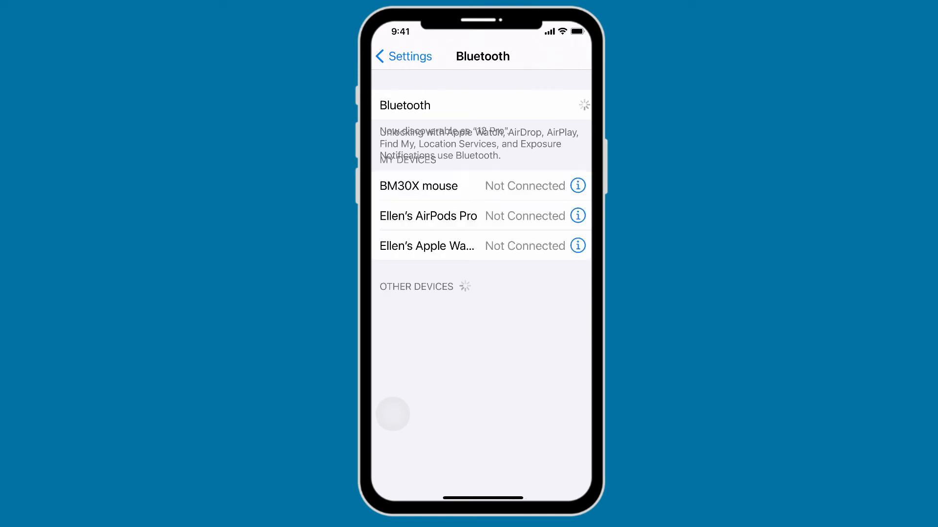
pyautogui.click(570, 106)
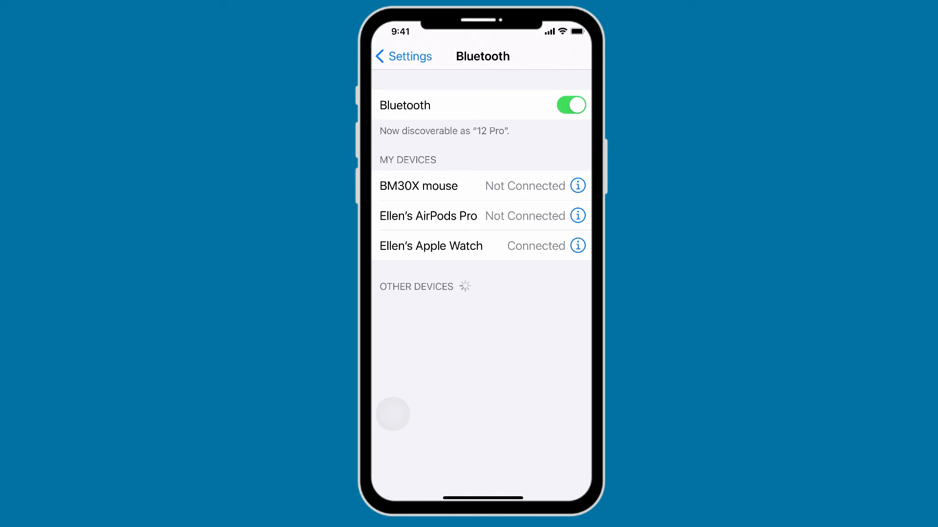
pyautogui.click(403, 56)
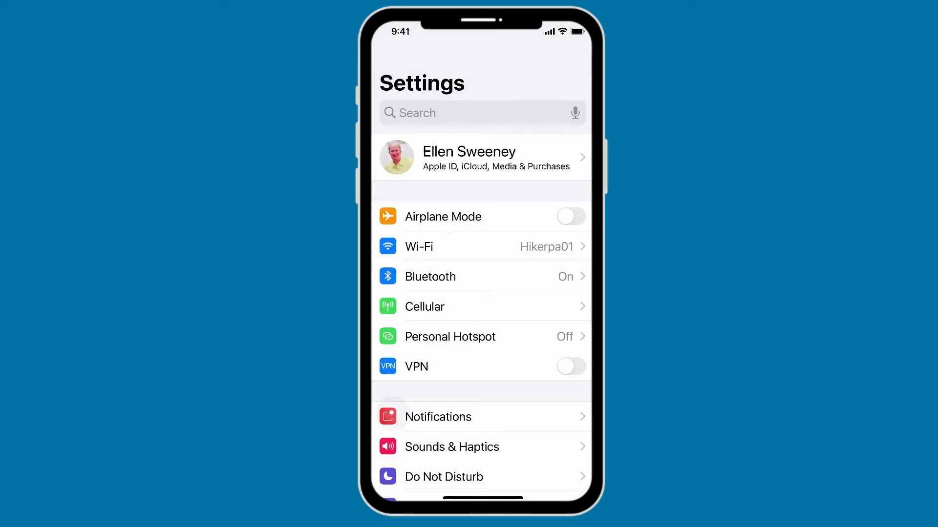
# Turn Wi-Fi off and back on so the phone reconnects to Hikerpa01.
pyautogui.click(419, 246)
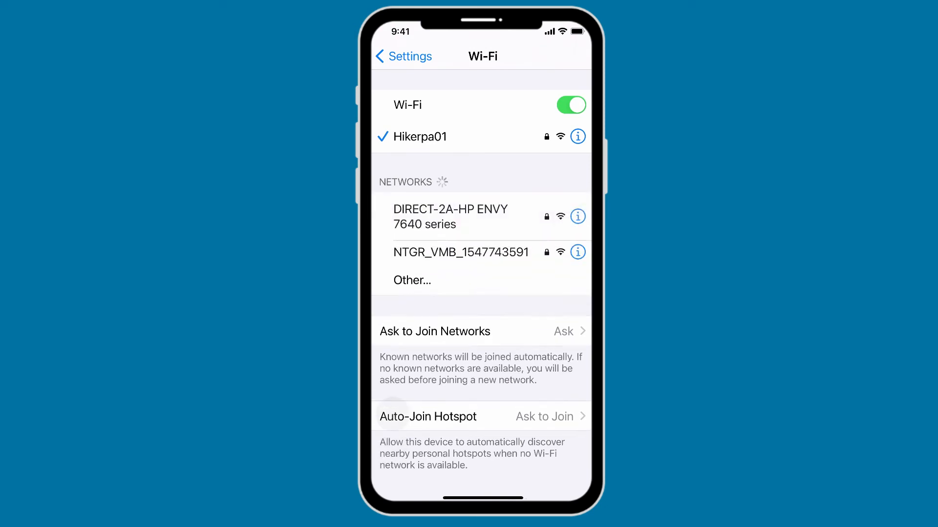
pyautogui.click(570, 106)
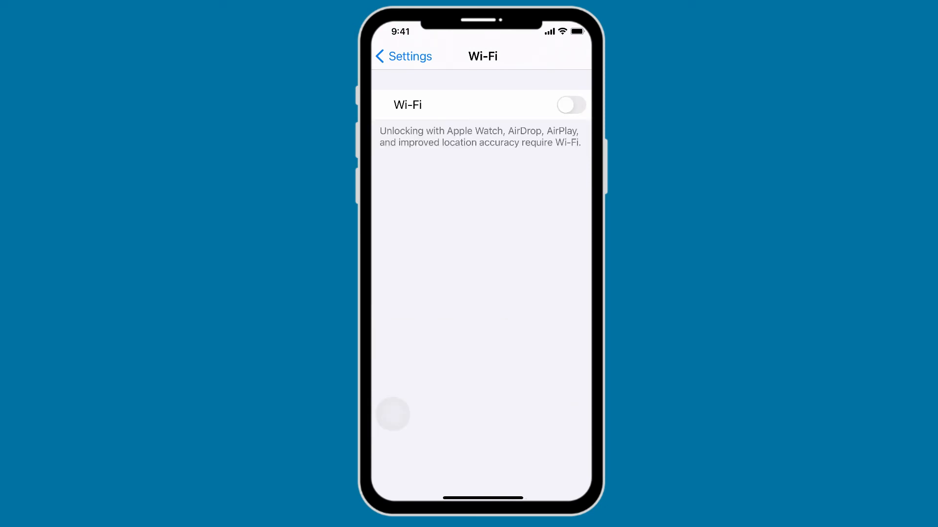
pyautogui.click(568, 105)
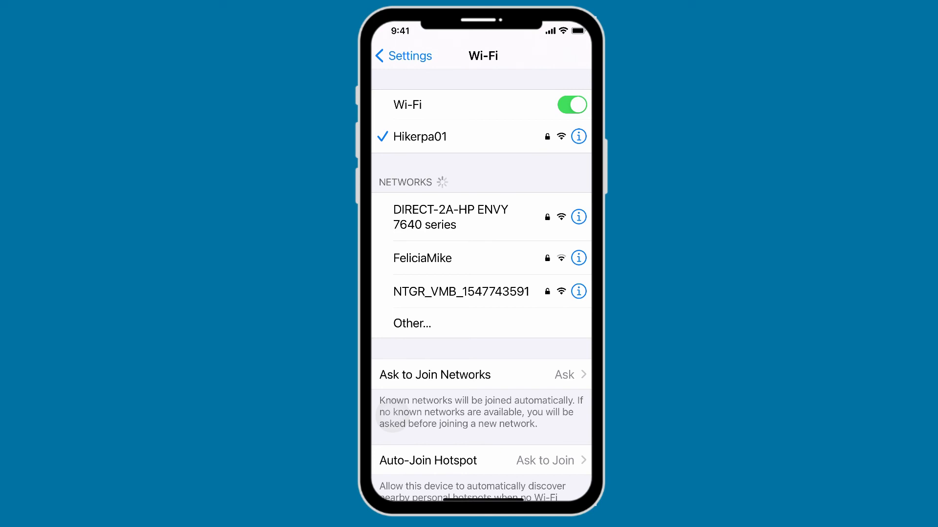
# Navigate from the main Settings list to General > Reset.
pyautogui.click(403, 56)
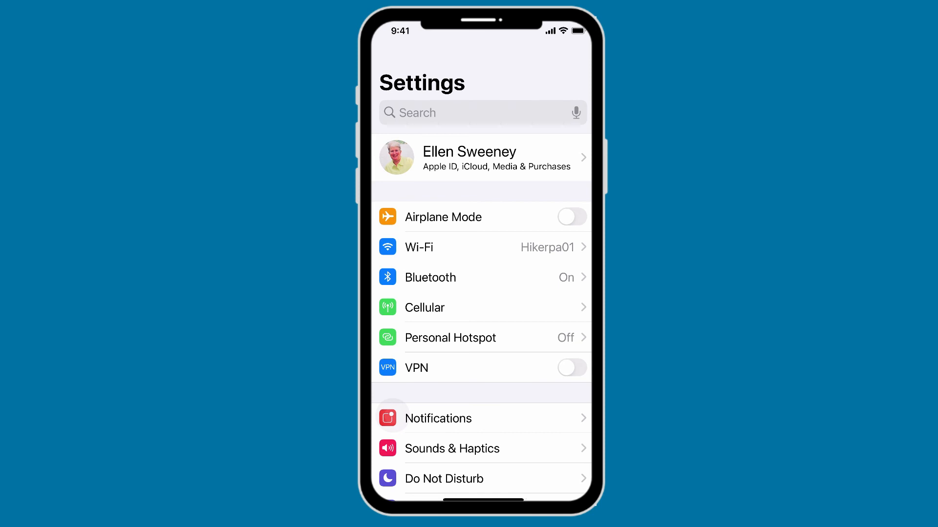
pyautogui.scroll(-3)
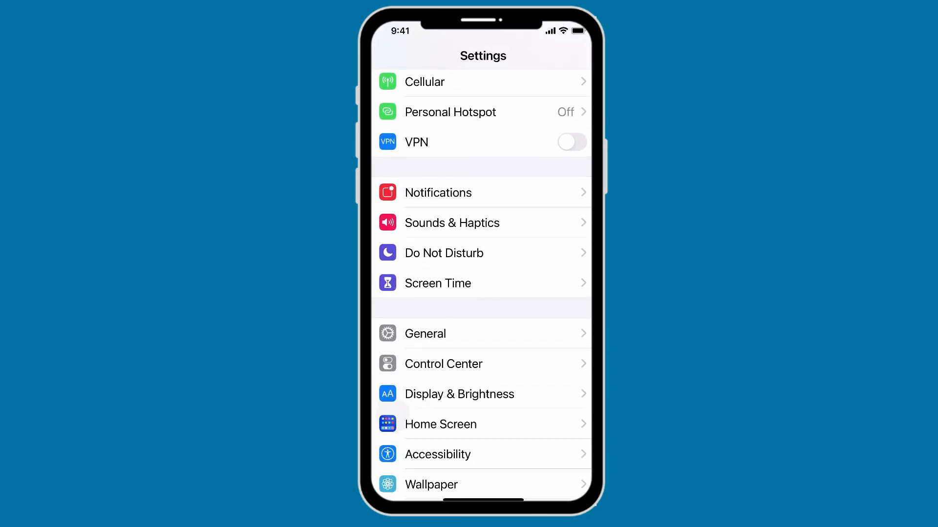
pyautogui.click(425, 333)
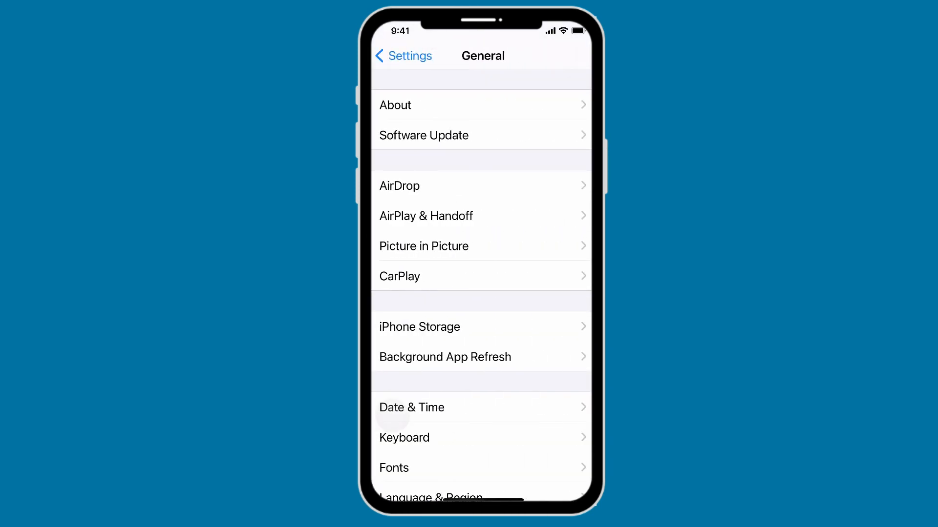
pyautogui.scroll(-3)
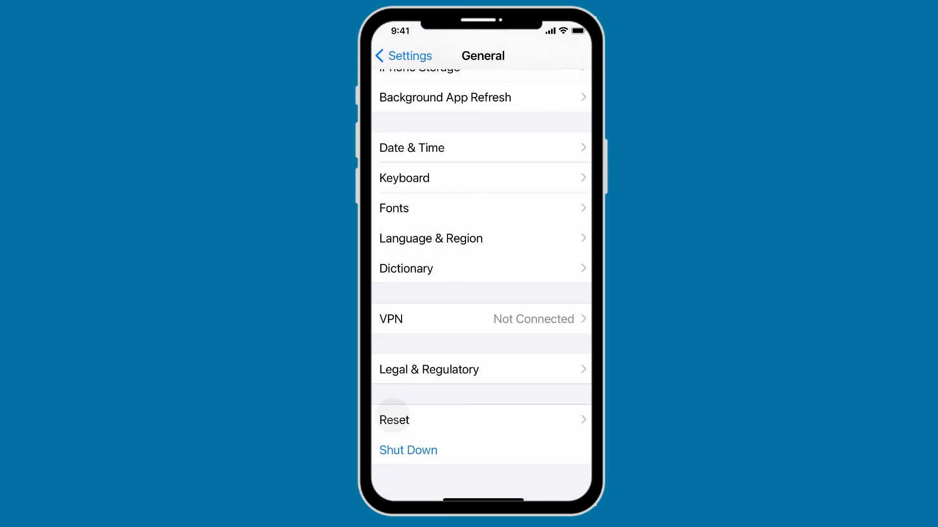
pyautogui.click(394, 420)
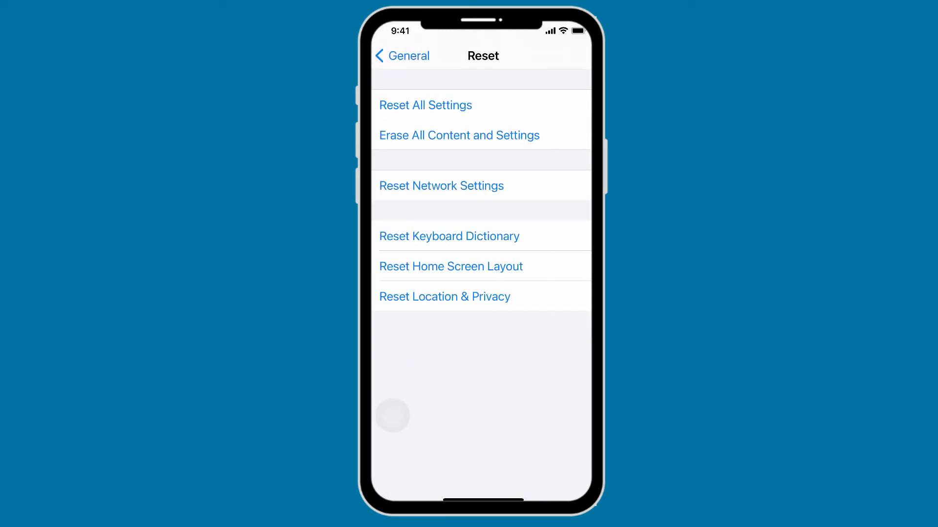